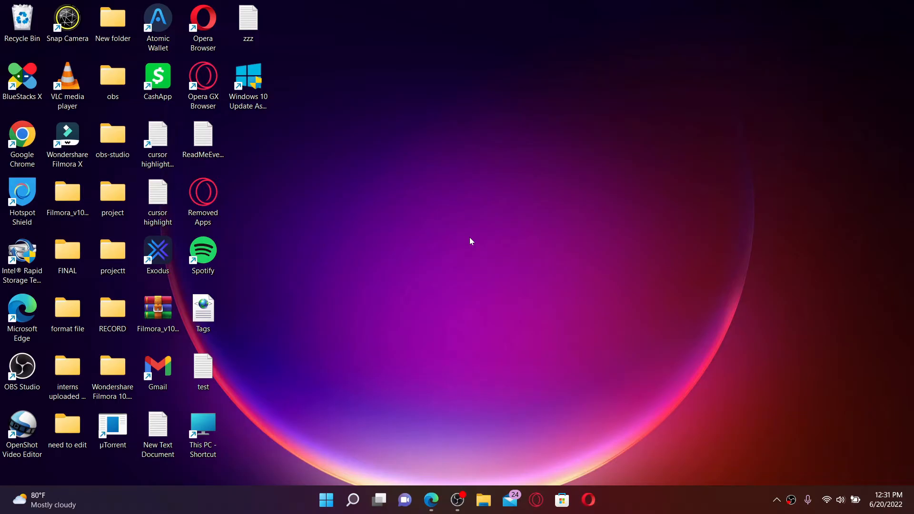
pyautogui.moveTo(548, 266)
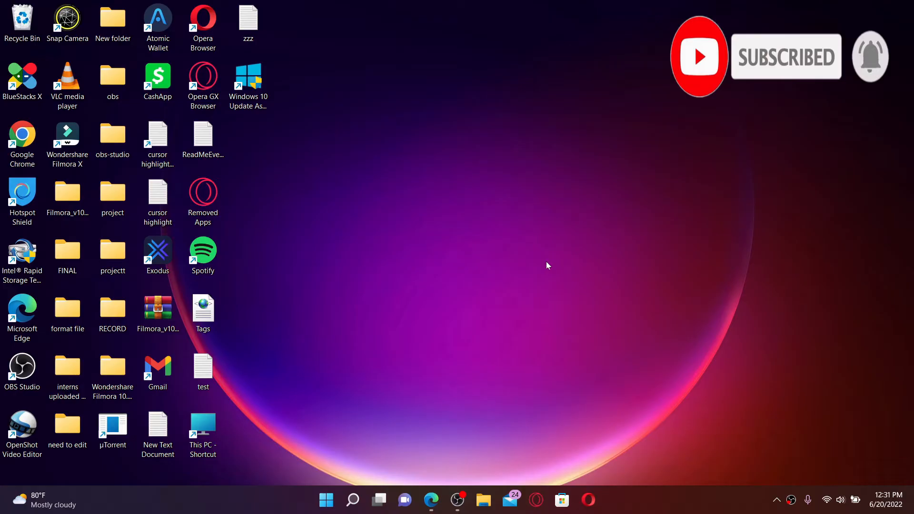
pyautogui.moveTo(517, 438)
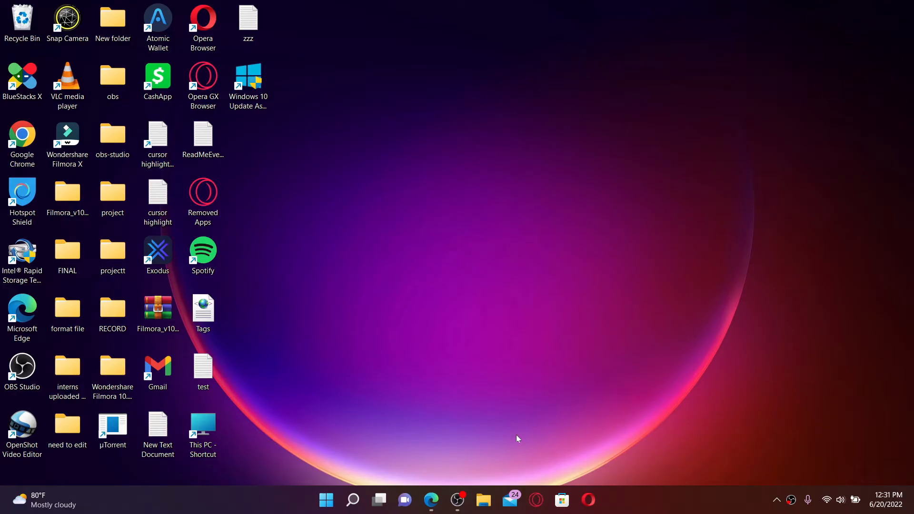
pyautogui.click(431, 499)
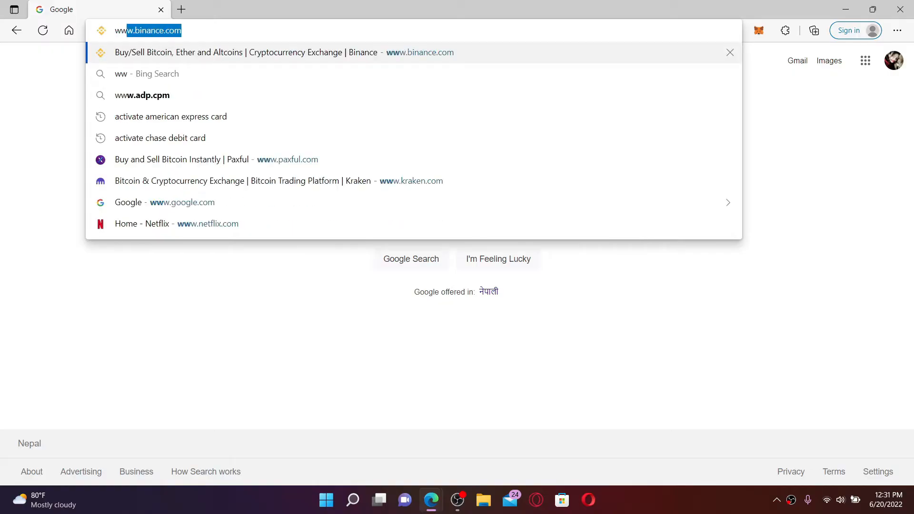
pyautogui.write('www.doordash.com')
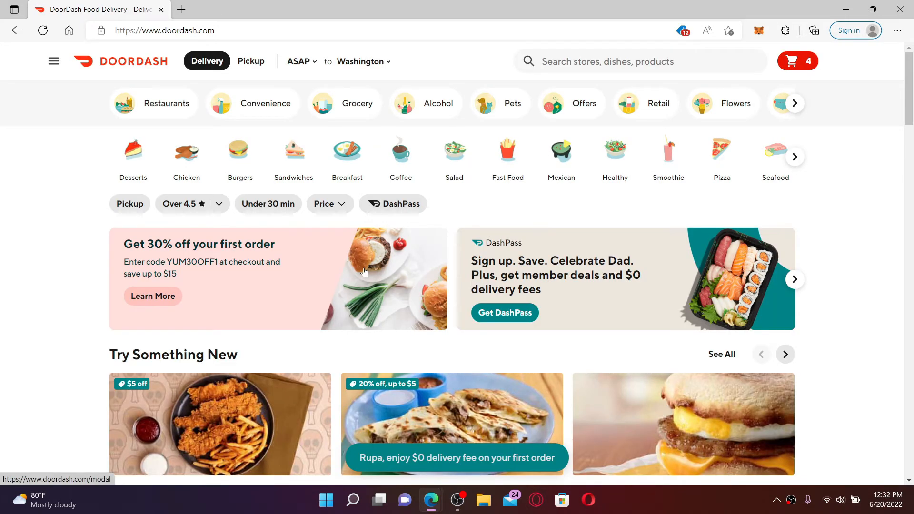
pyautogui.moveTo(416, 337)
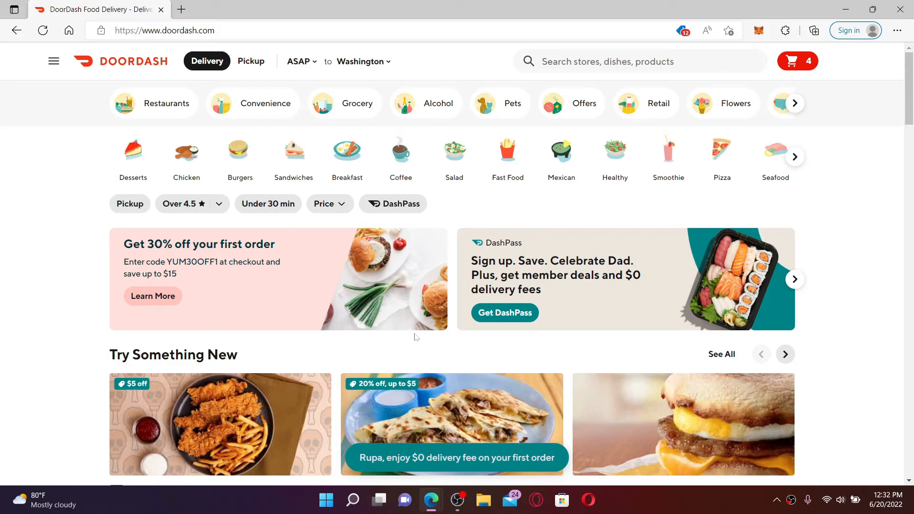
pyautogui.moveTo(427, 171)
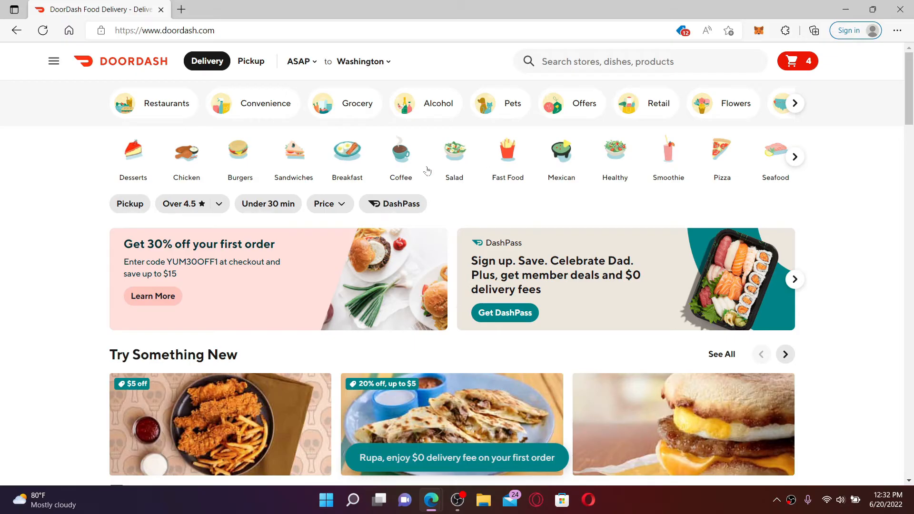
pyautogui.scroll(-3)
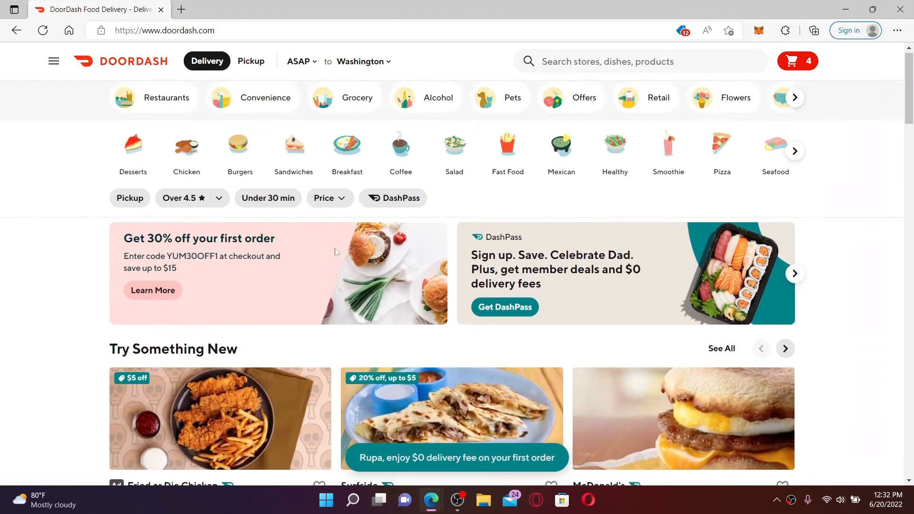
pyautogui.scroll(3)
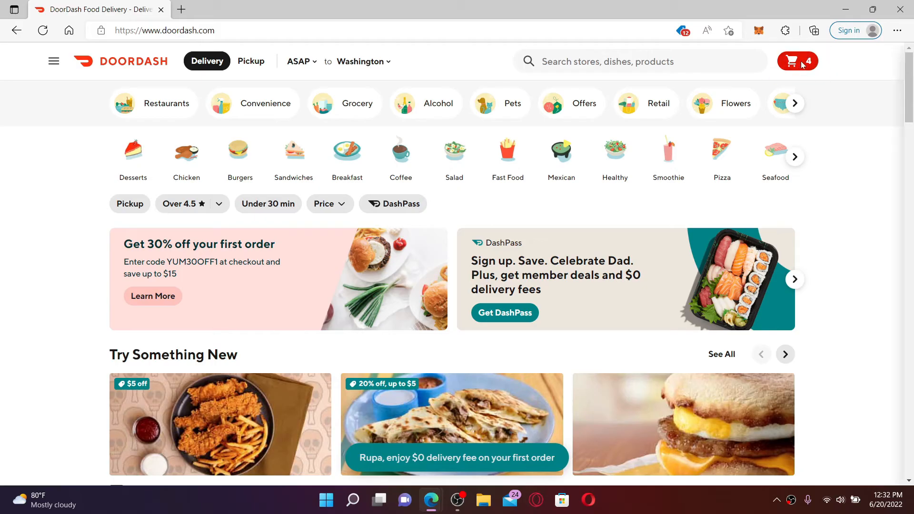
pyautogui.click(796, 61)
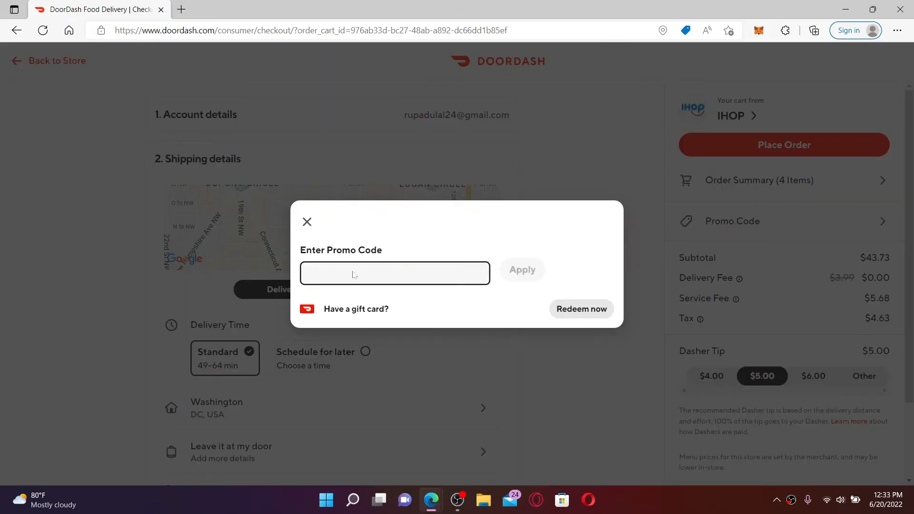
pyautogui.moveTo(423, 297)
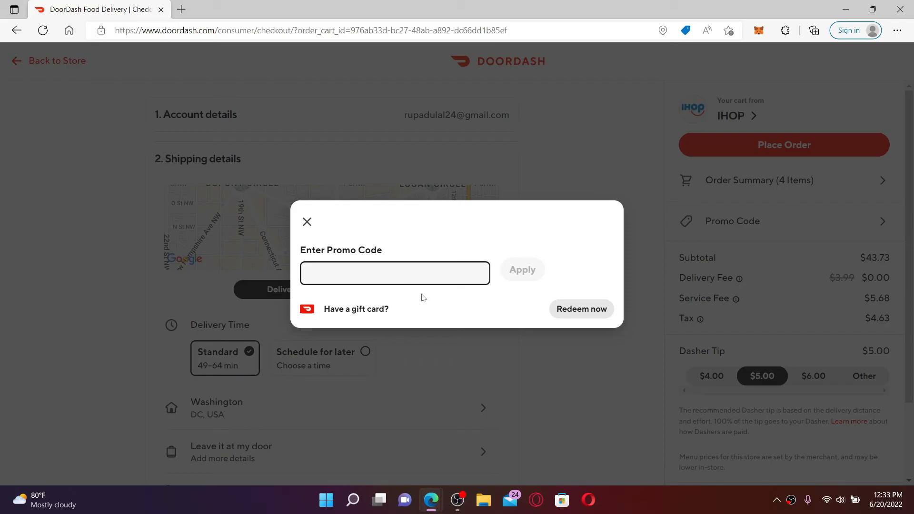
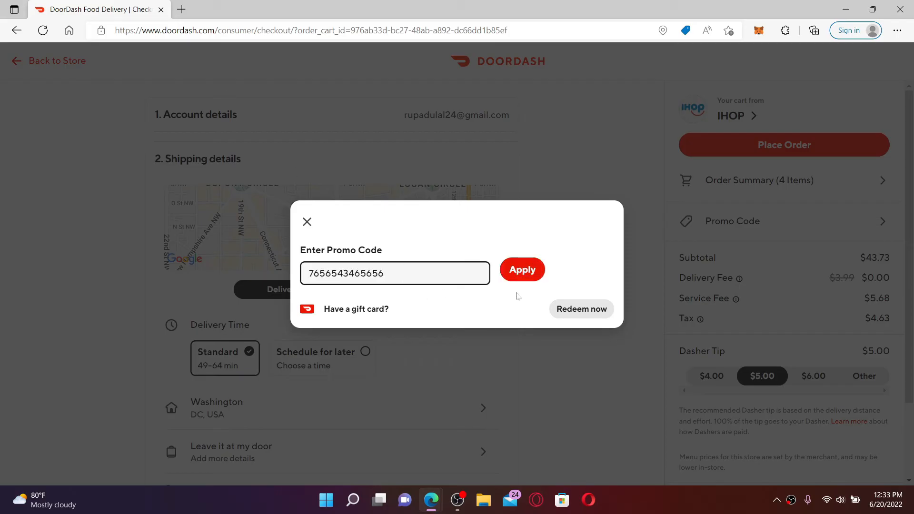